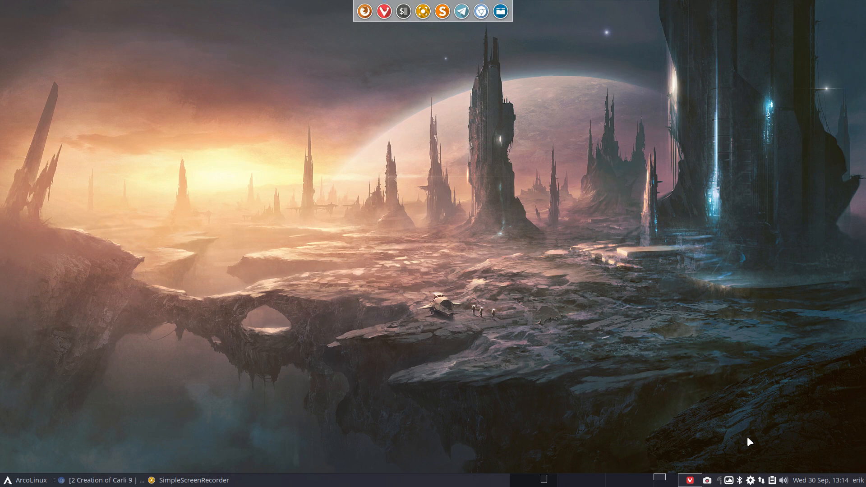
{"action": "mouse_move", "coordinate": [560, 345]}
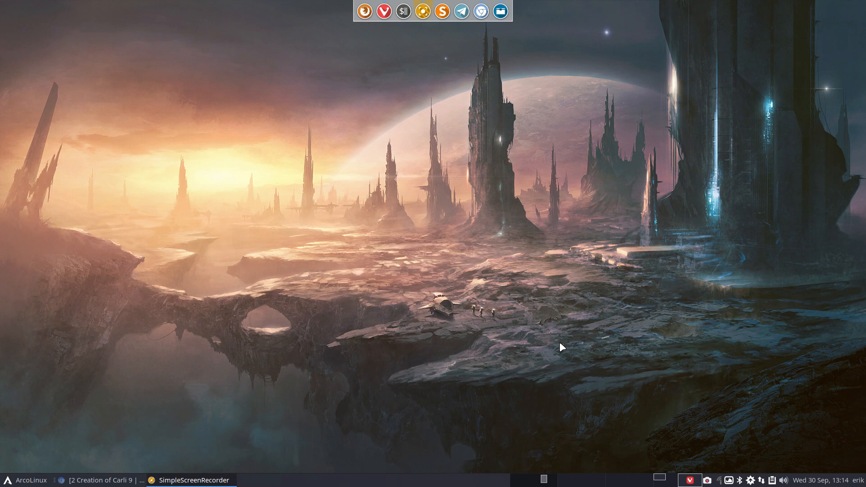
- Open Chromium, search for 'archlinux', and open the official archlinux.org website
{"action": "left_click", "coordinate": [483, 12]}
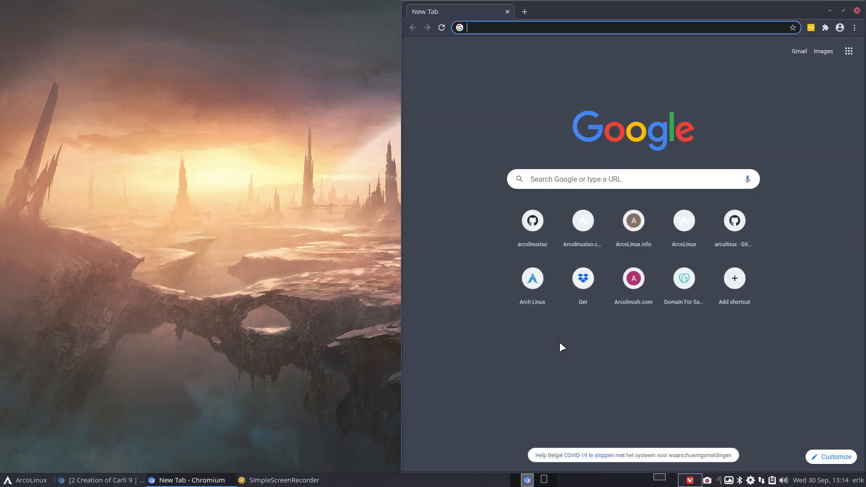
{"action": "type", "text": "archiso&oq=archiso&aqs=chrome..69i57j0l4j69i60l3.1154j0j7&sourceid=chrome..."}
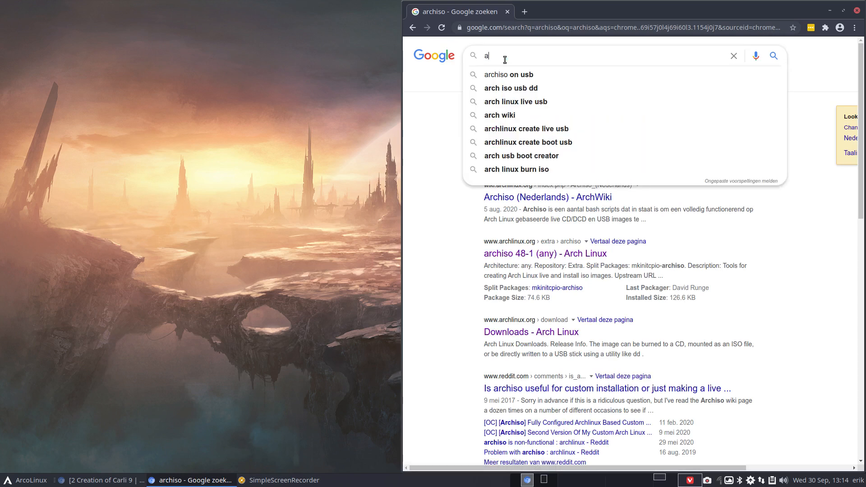
{"action": "type", "text": "archlinux"}
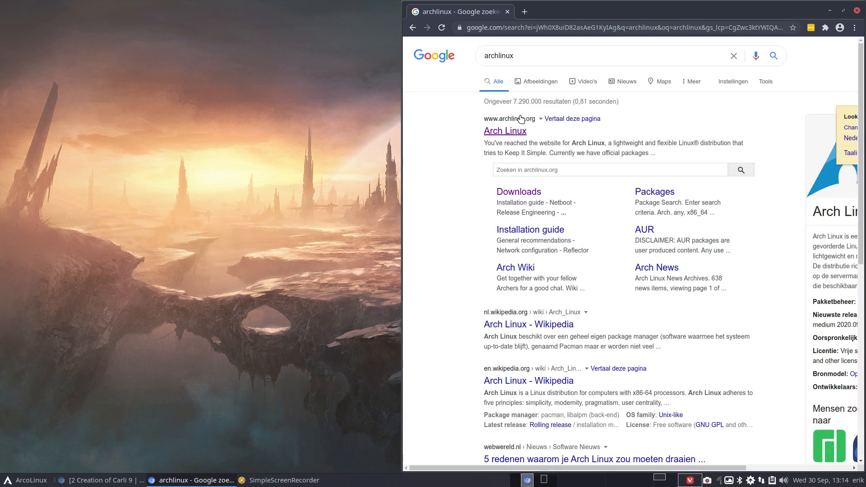
{"action": "left_click", "coordinate": [506, 131]}
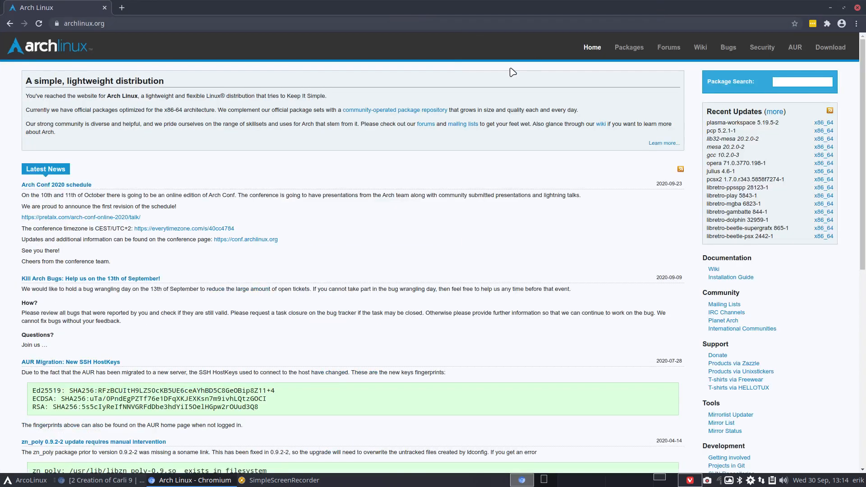
{"action": "mouse_move", "coordinate": [830, 47]}
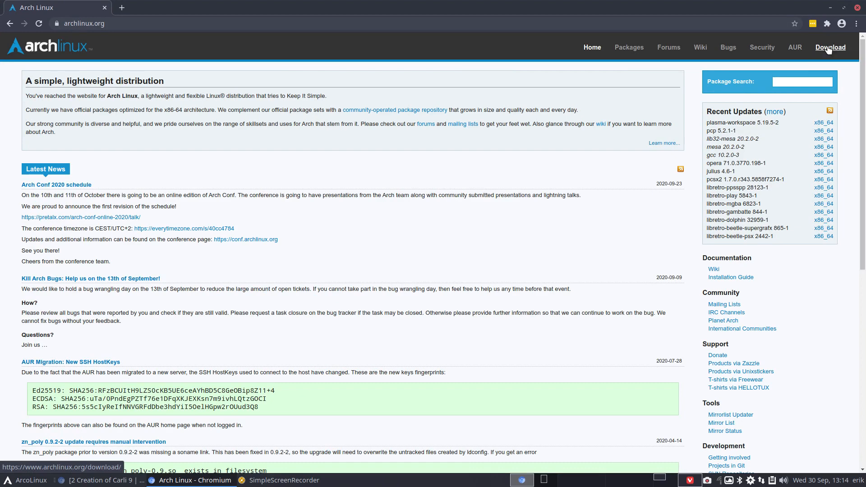
- View the current release 2020.09.01 on the Arch Linux downloads page, then close Chromium
{"action": "left_click", "coordinate": [830, 47]}
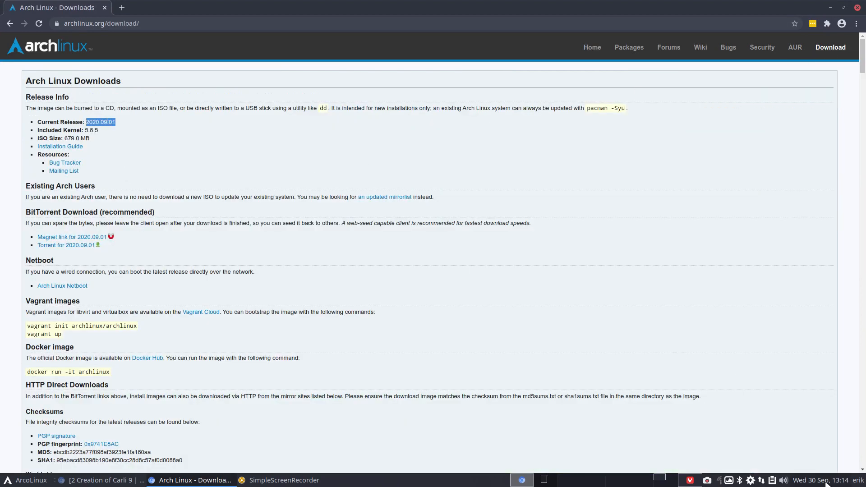
{"action": "left_click", "coordinate": [820, 480]}
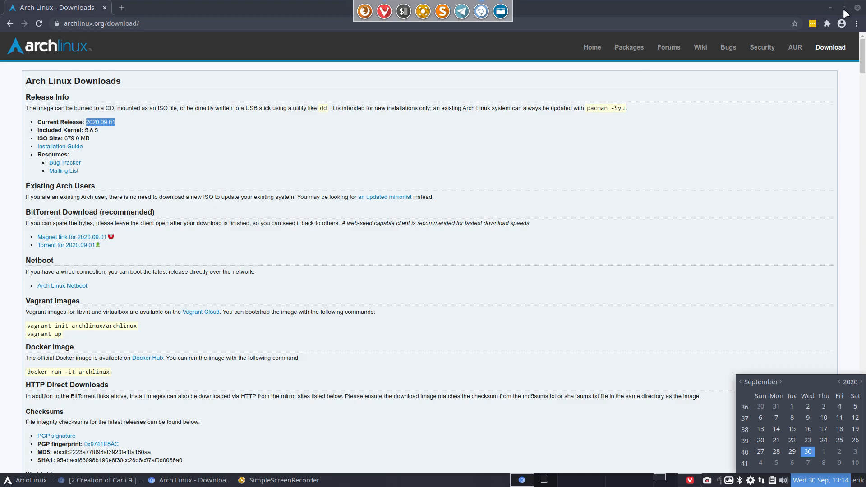
{"action": "left_click", "coordinate": [857, 7]}
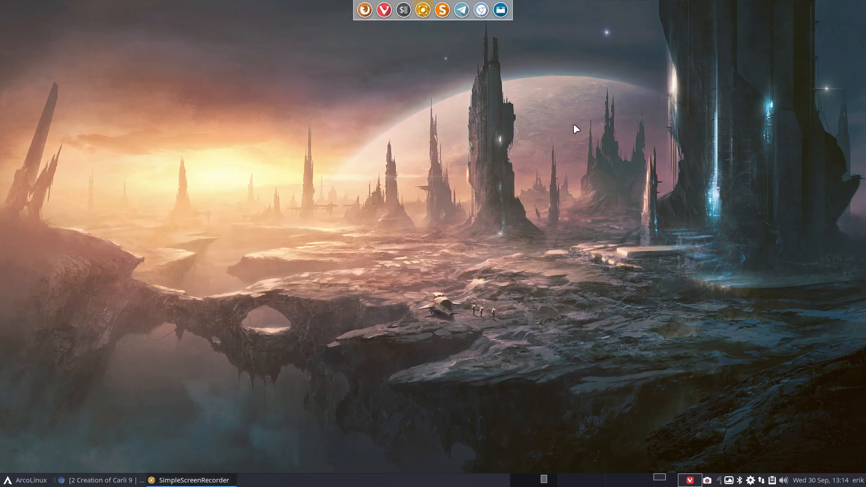
{"action": "mouse_move", "coordinate": [381, 240]}
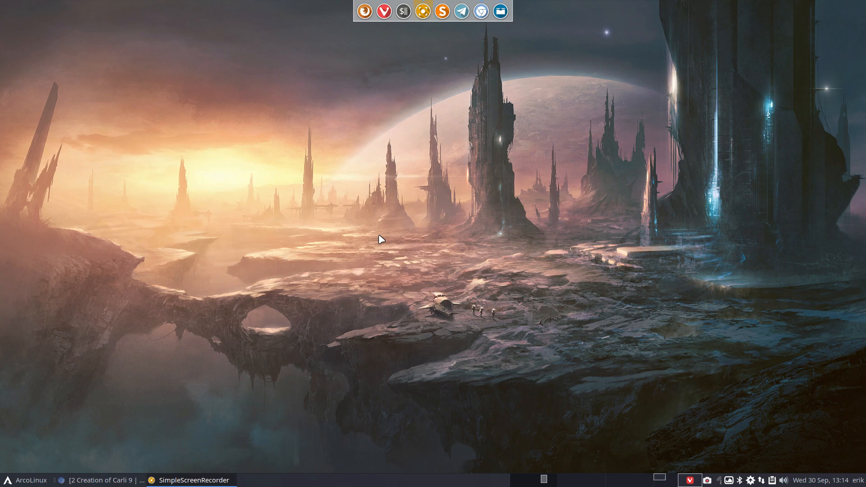
- Copy the archiso folder from /usr/share to the Desktop in File Manager
{"action": "left_click", "coordinate": [501, 11]}
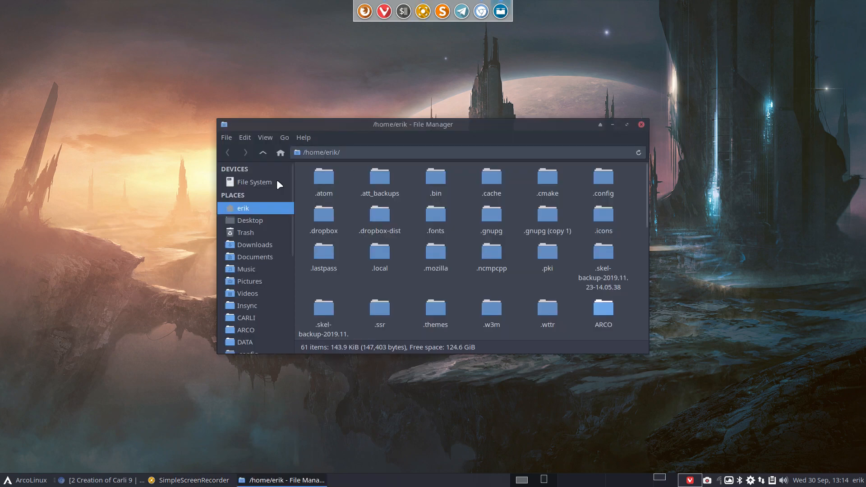
{"action": "left_click", "coordinate": [254, 182]}
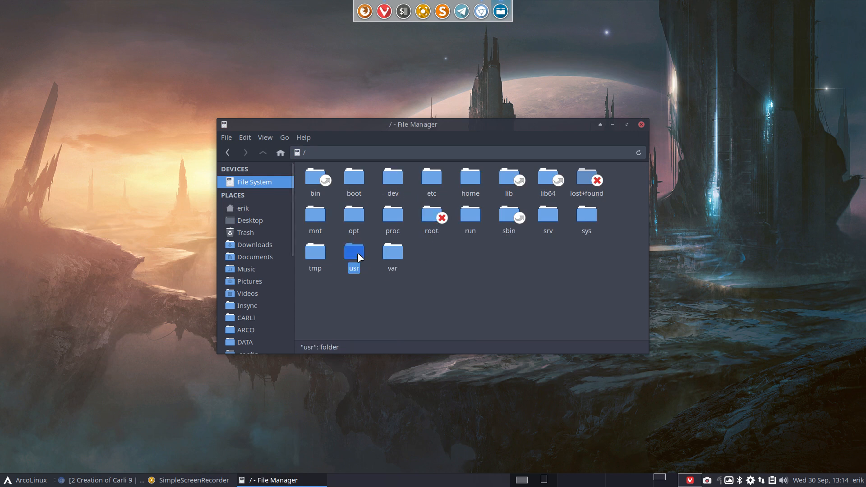
{"action": "double_click", "coordinate": [354, 251]}
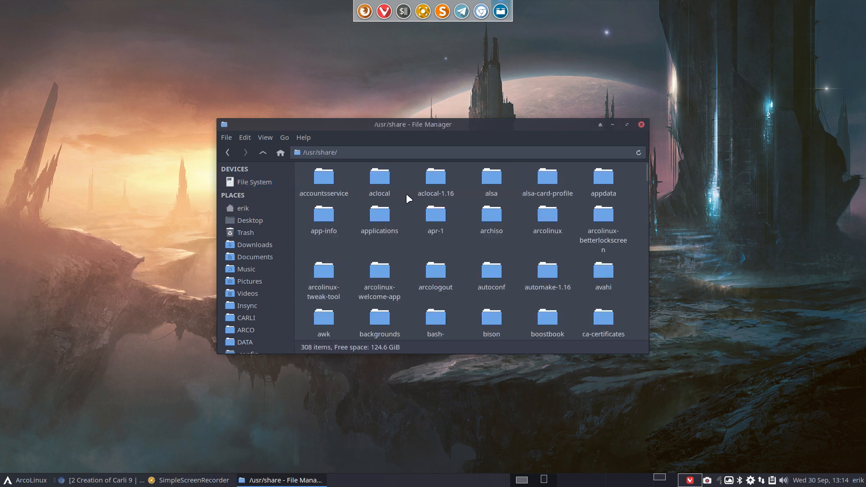
{"action": "left_click", "coordinate": [323, 214]}
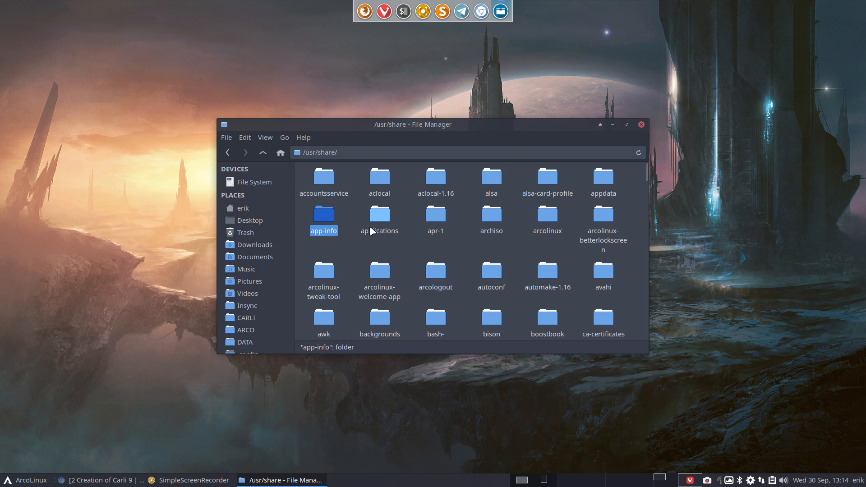
{"action": "left_click", "coordinate": [491, 215]}
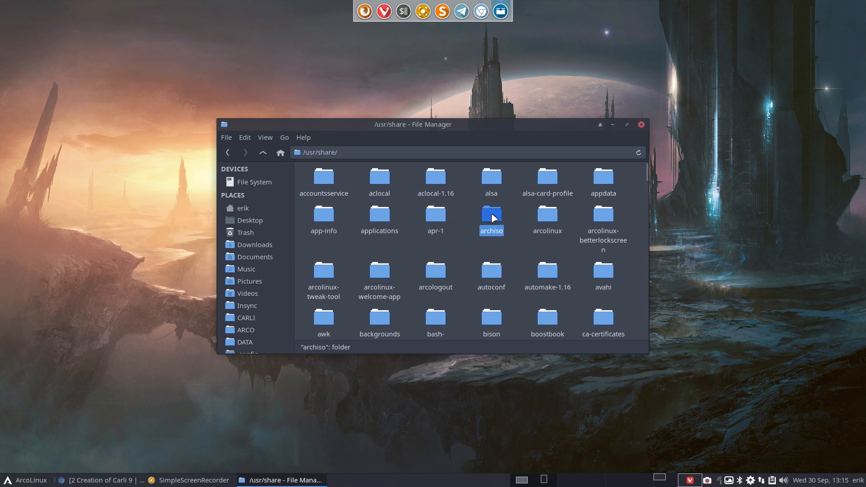
{"action": "left_click", "coordinate": [250, 220]}
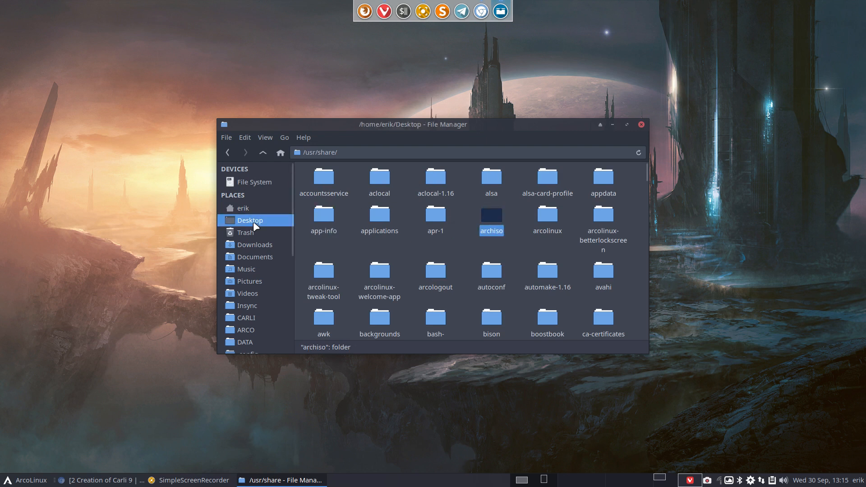
{"action": "left_click", "coordinate": [250, 220]}
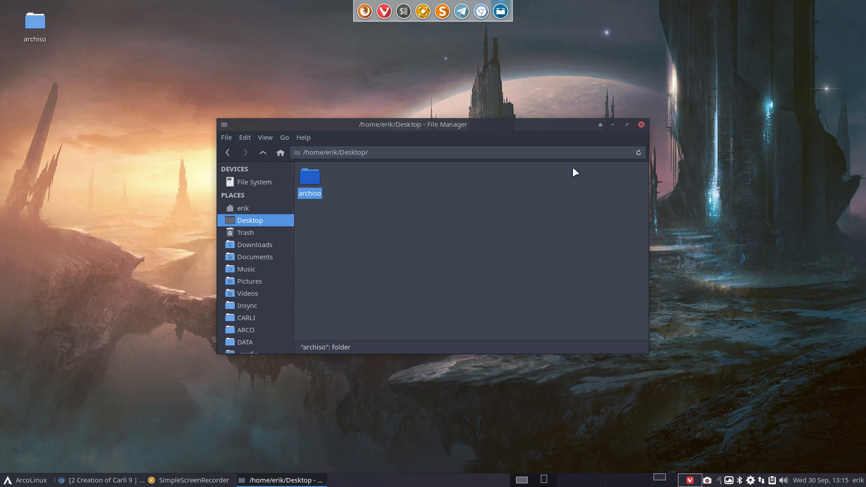
- Open the Desktop archiso copy and browse into configs/releng
{"action": "double_click", "coordinate": [310, 176]}
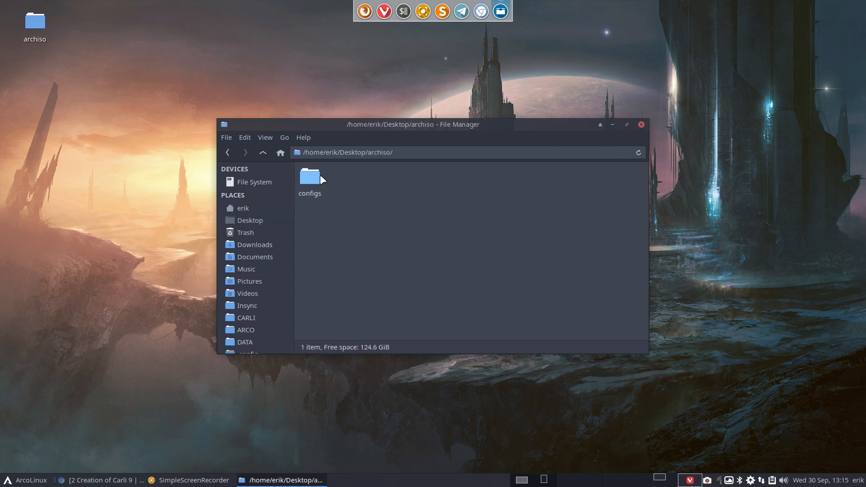
{"action": "double_click", "coordinate": [310, 178]}
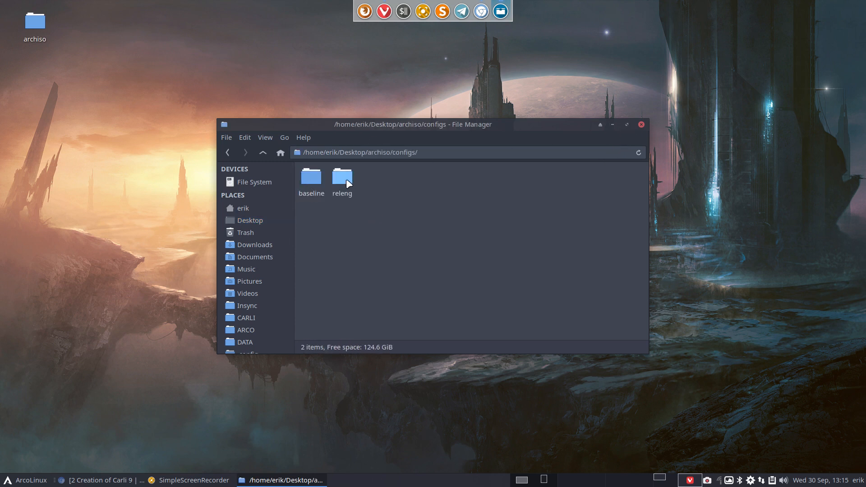
{"action": "double_click", "coordinate": [342, 177]}
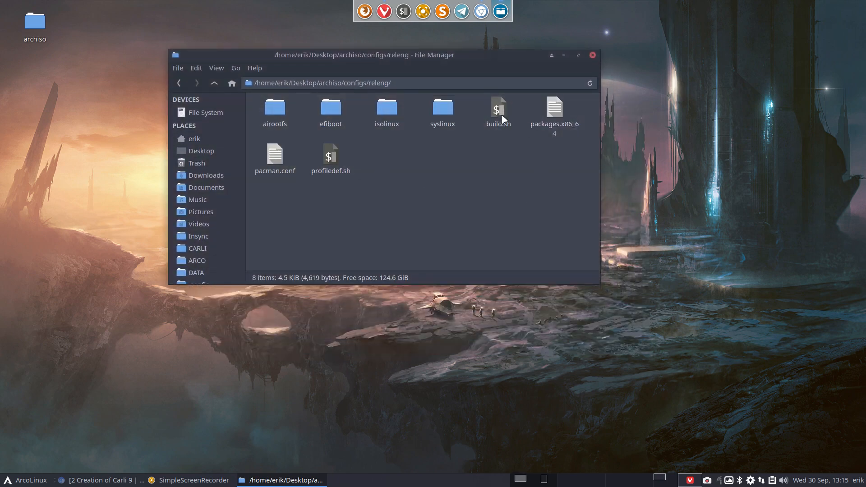
- Open a terminal in releng, start sudo ./build.sh installing 279 packages, and switch to Chromium
{"action": "right_click", "coordinate": [429, 215]}
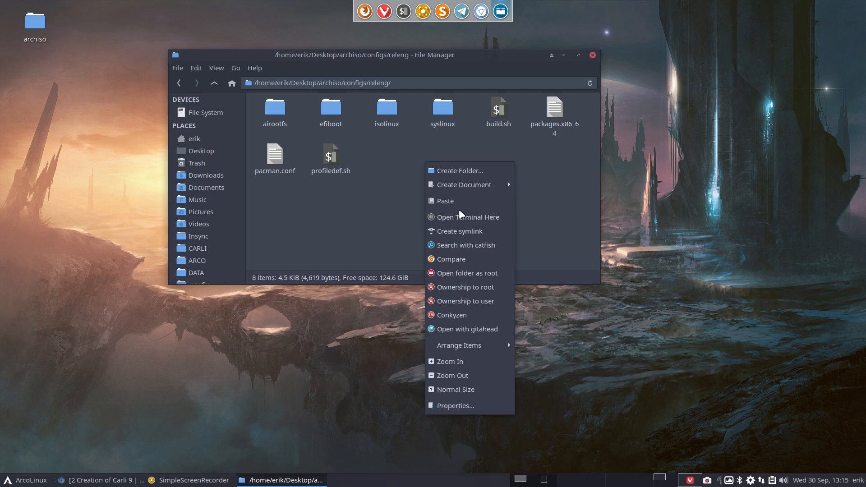
{"action": "left_click", "coordinate": [468, 217]}
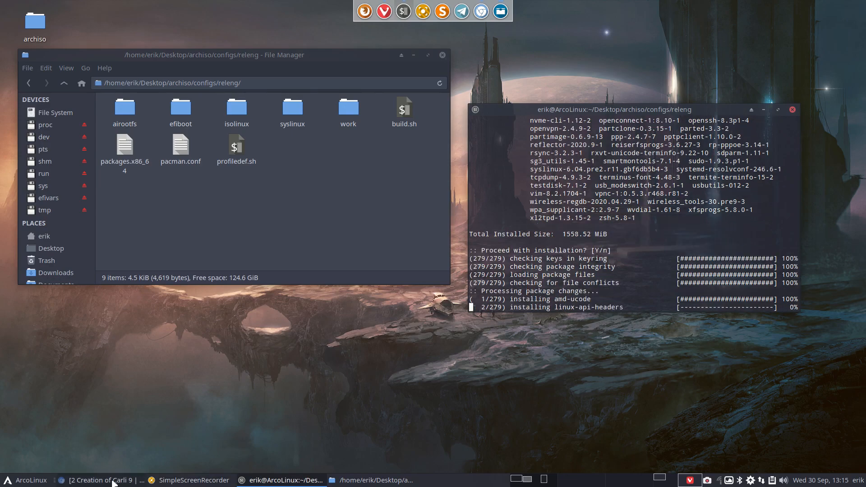
{"action": "left_click", "coordinate": [108, 480]}
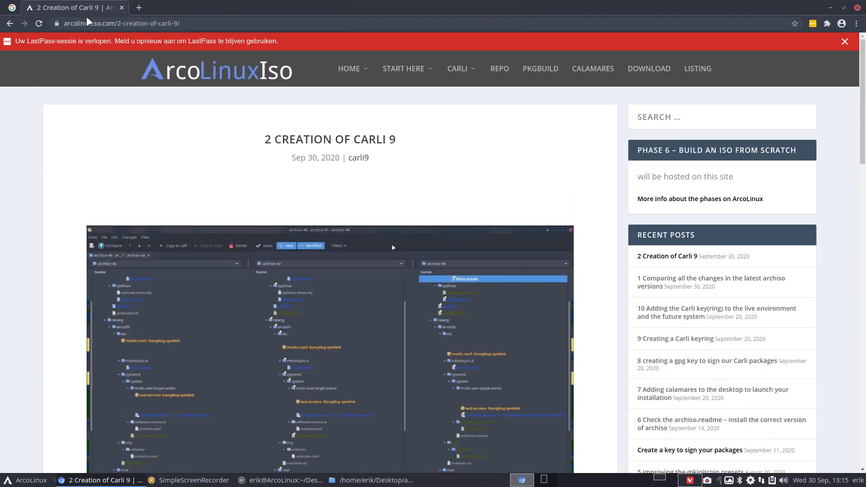
- Search 'archlinux download', open Downloads - Arch Linux, and select release date 2020.09.01
{"action": "left_click", "coordinate": [107, 23]}
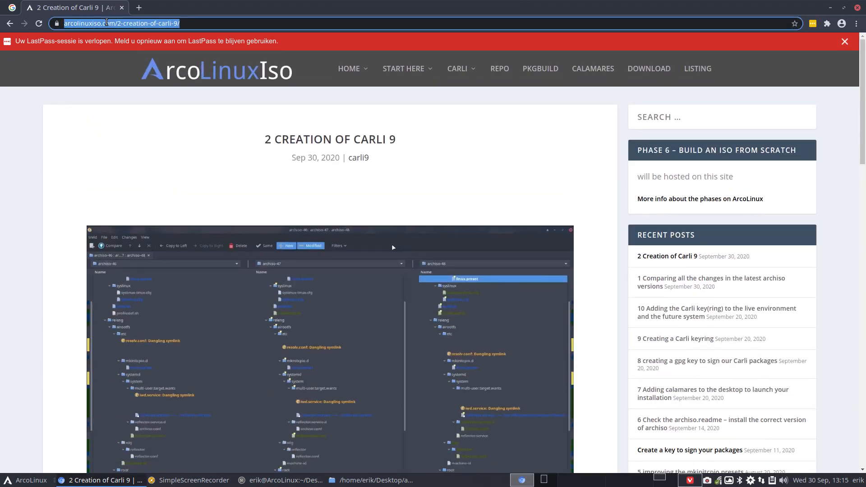
{"action": "type", "text": "archilinu"}
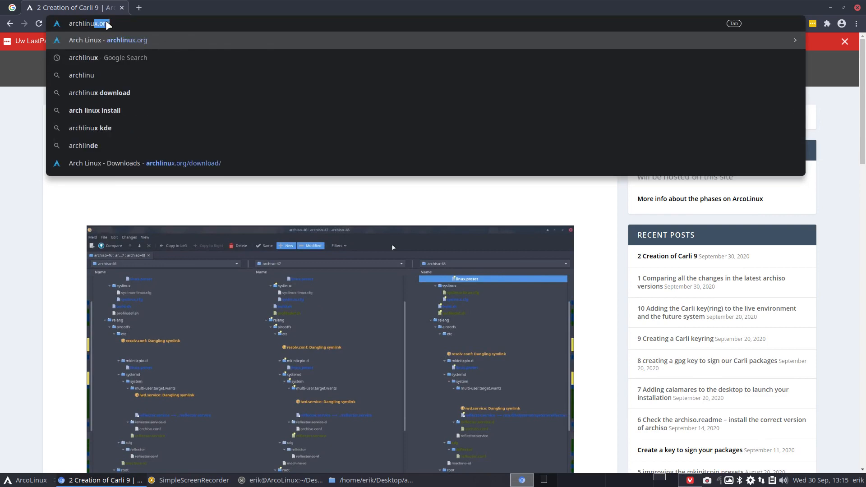
{"action": "left_click", "coordinate": [99, 93]}
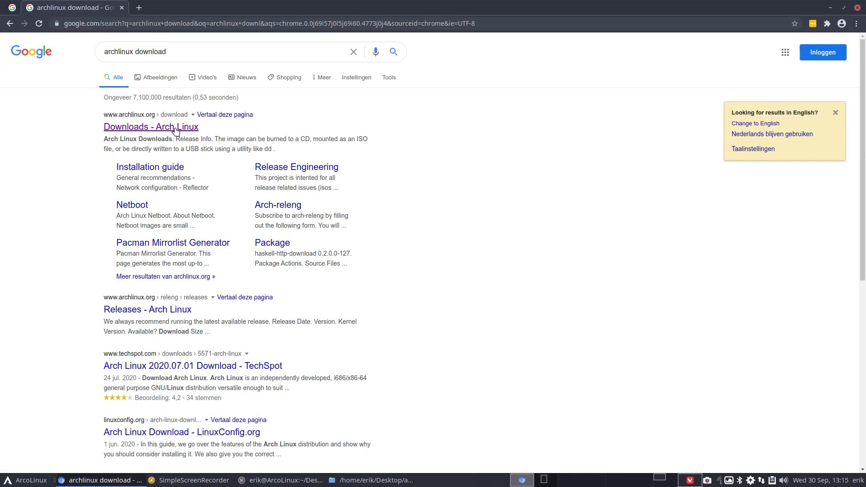
{"action": "left_click", "coordinate": [151, 126]}
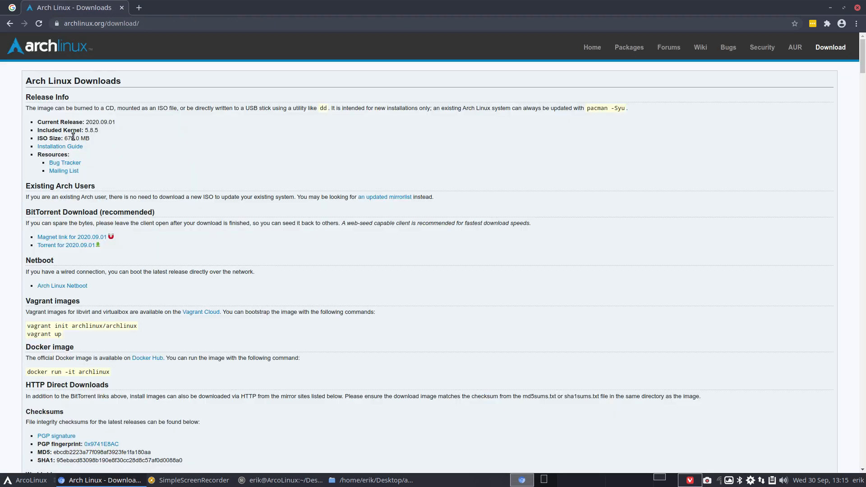
{"action": "double_click", "coordinate": [101, 122]}
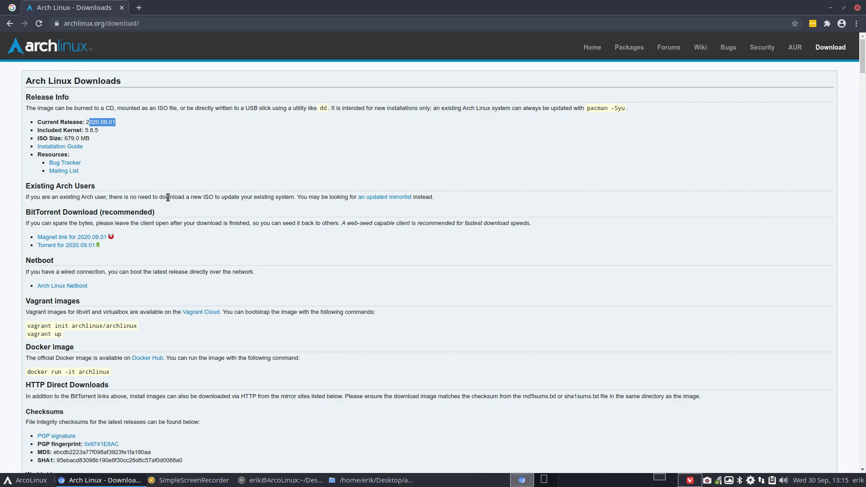
{"action": "mouse_move", "coordinate": [823, 482]}
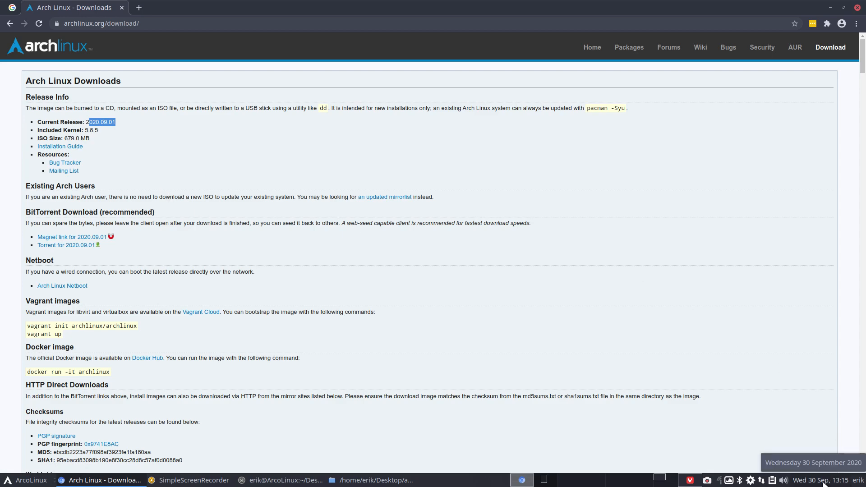
{"action": "scroll", "scroll_direction": "down", "scroll_amount": 3}
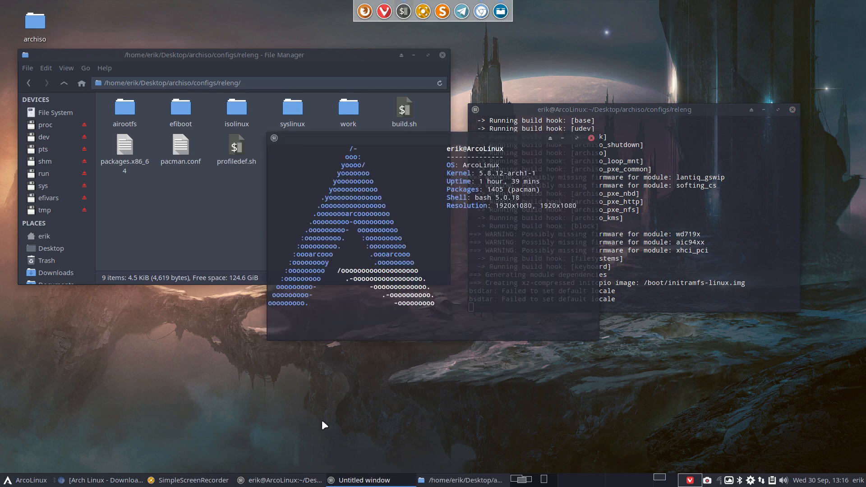
- Run 'sudo pacman -Q archiso' to check the installed archiso version
{"action": "type", "text": "sudo pacman -"}
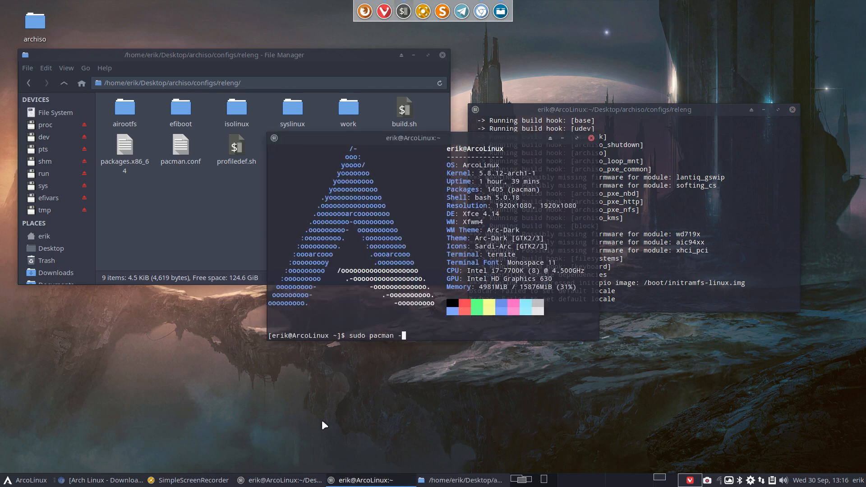
{"action": "type", "text": "Q archiso"}
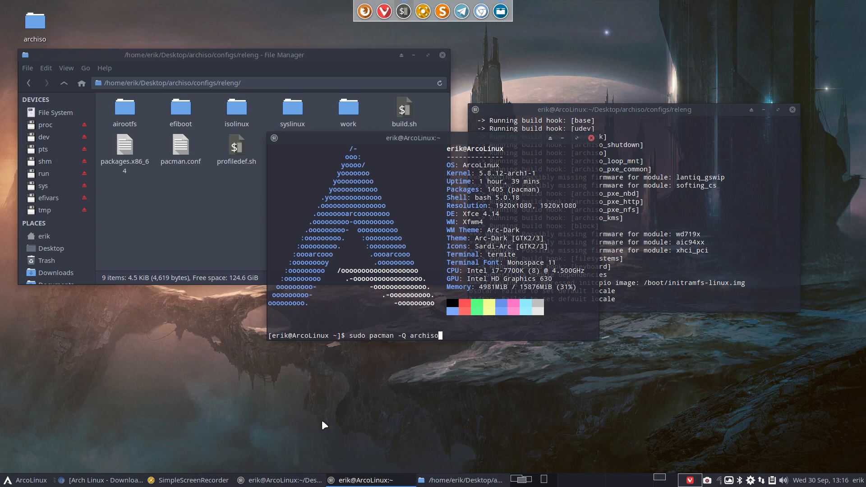
{"action": "key", "text": "Return"}
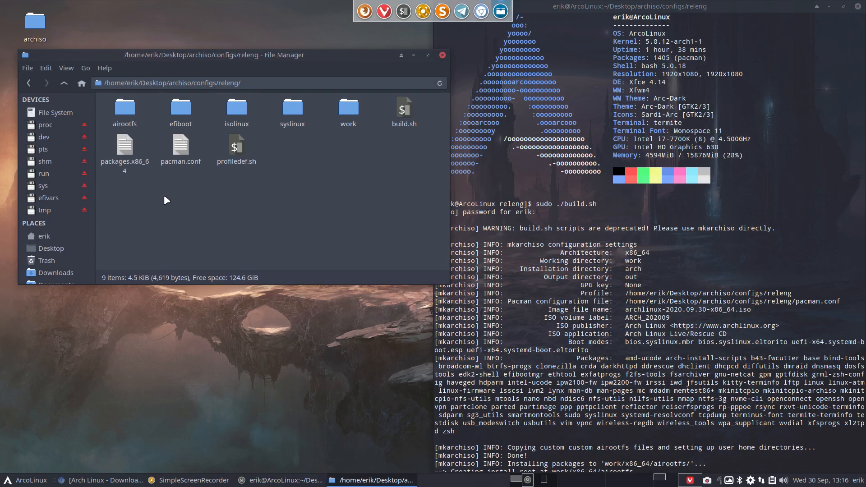
- Open /usr/bin/mkarchiso in Sublime Text and select the out_dir default
{"action": "left_click", "coordinate": [55, 112]}
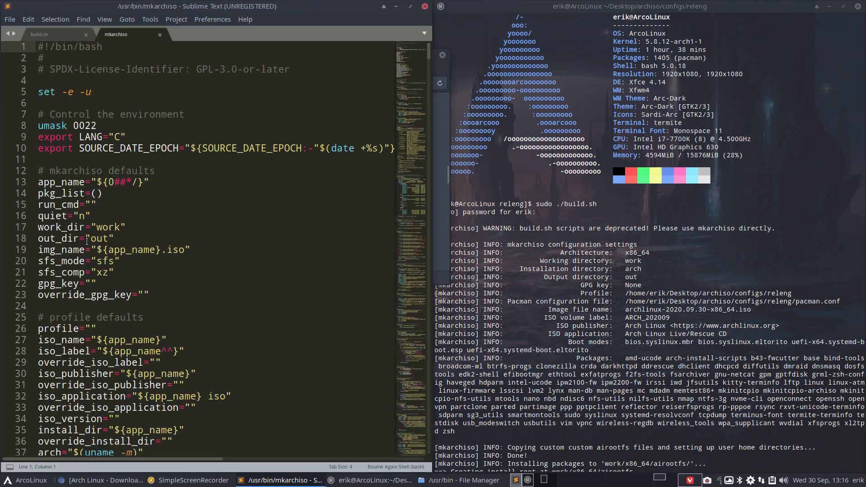
{"action": "double_click", "coordinate": [52, 216]}
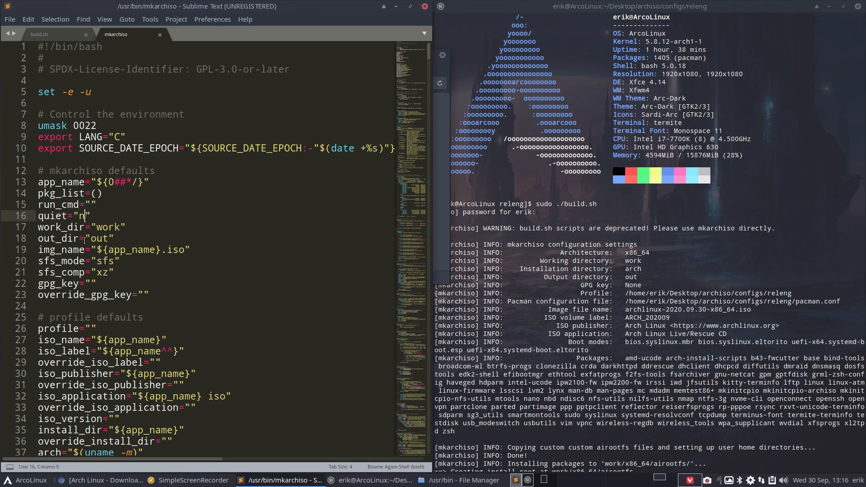
{"action": "mouse_move", "coordinate": [410, 13]}
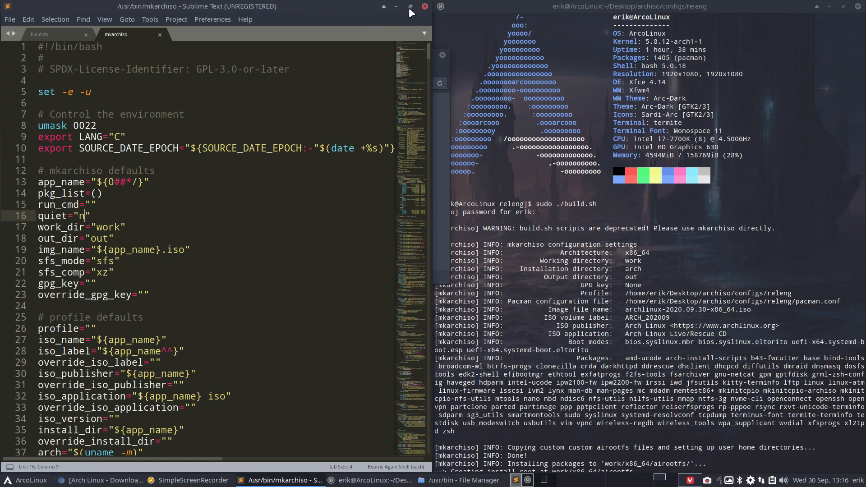